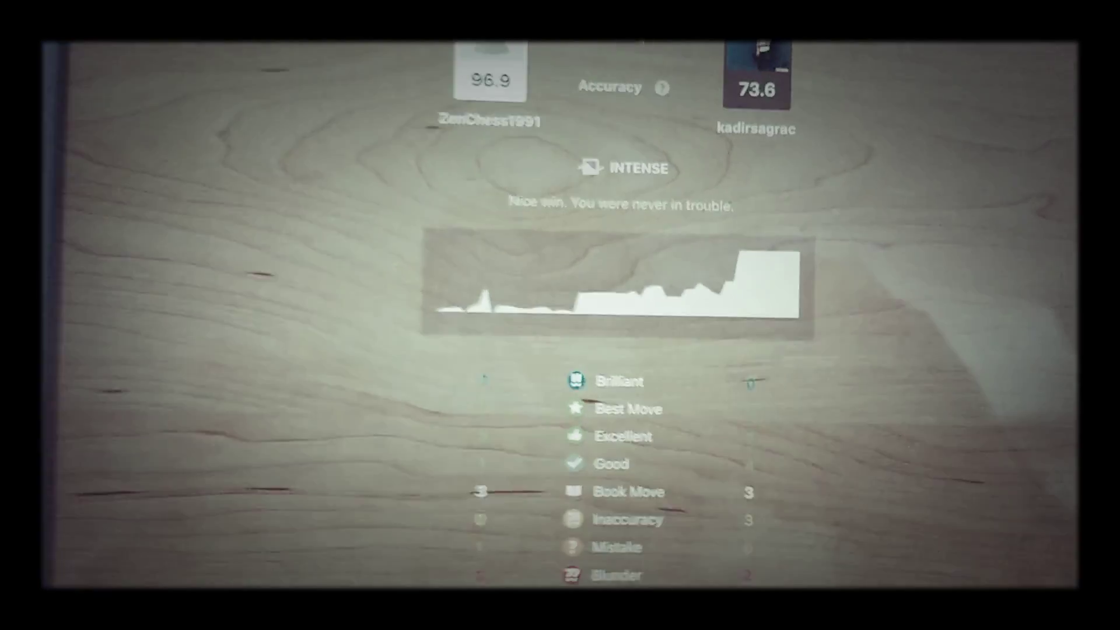
scroll("down", 3)
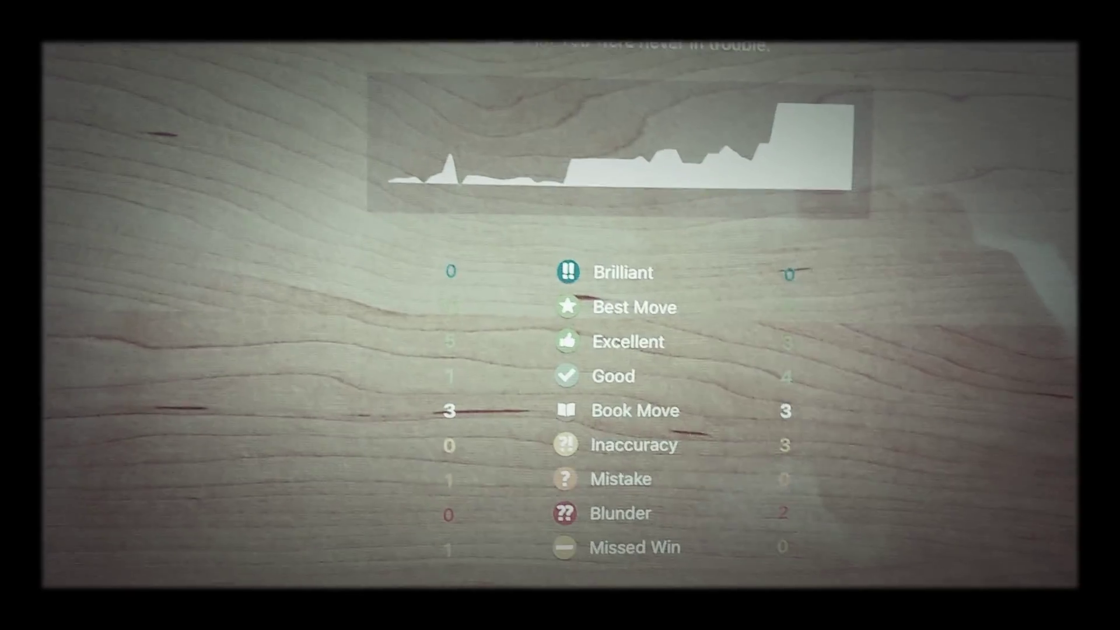